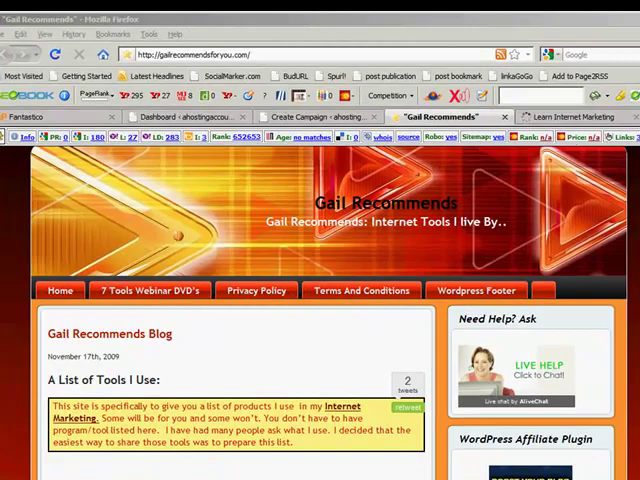
# Open the Add New Plugins page and its zip upload form.
pyautogui.scroll(-3)
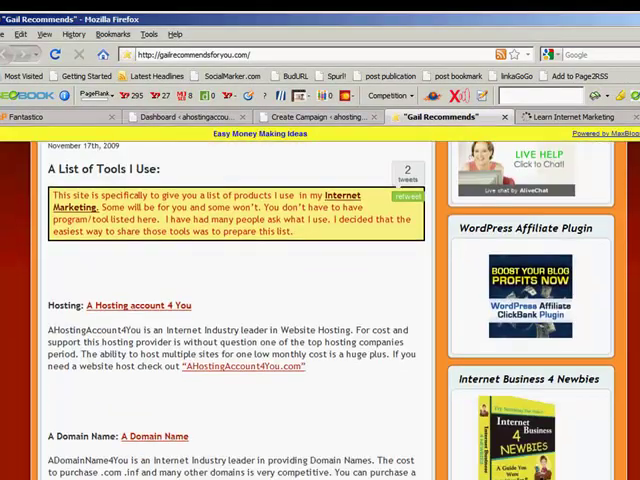
pyautogui.scroll(-3)
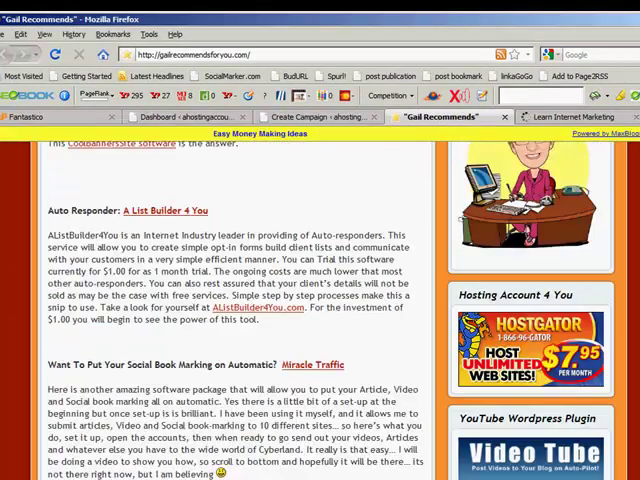
pyautogui.scroll(-3)
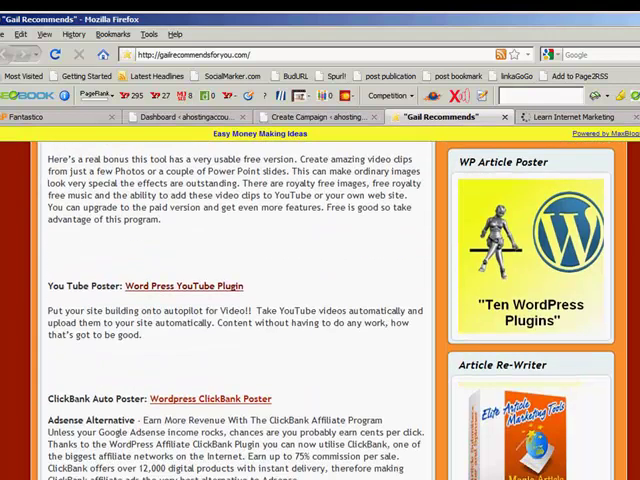
pyautogui.moveTo(542, 328)
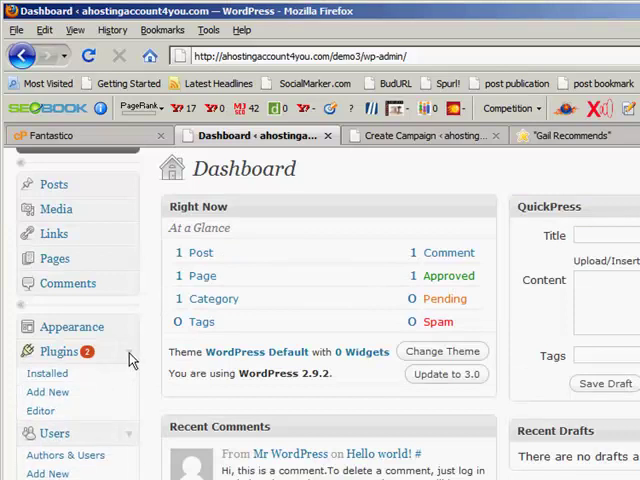
pyautogui.click(46, 391)
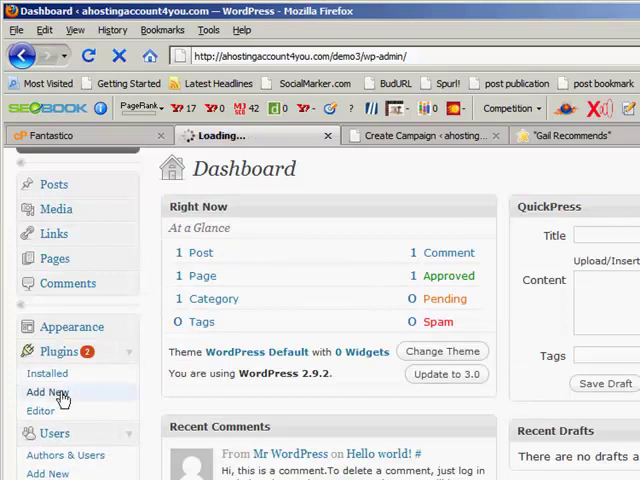
pyautogui.click(47, 392)
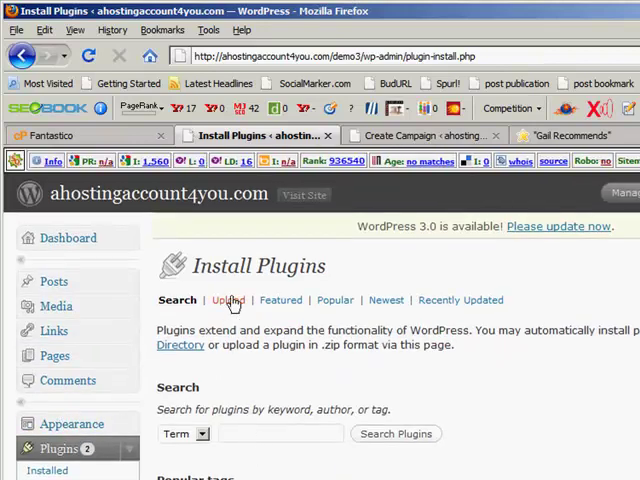
pyautogui.click(228, 300)
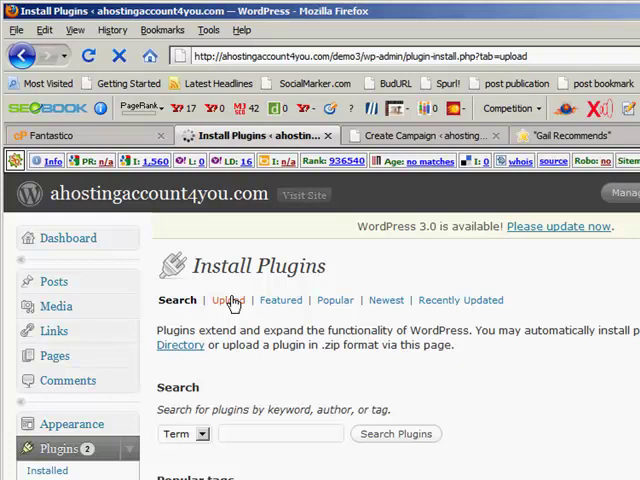
pyautogui.click(227, 300)
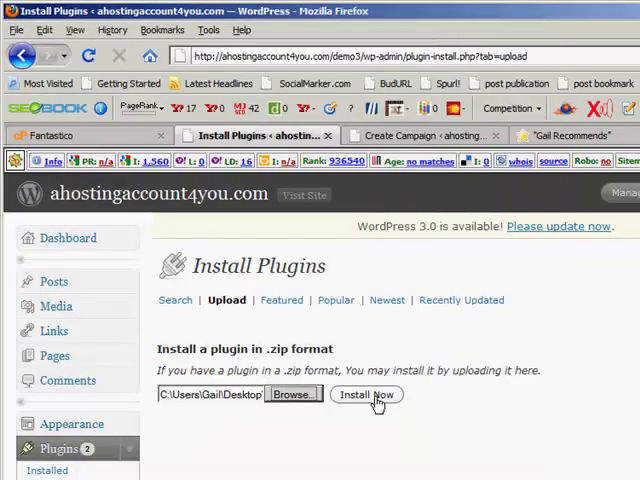
# Install the chosen WPRall plugin zip and activate the plugin.
pyautogui.click(367, 394)
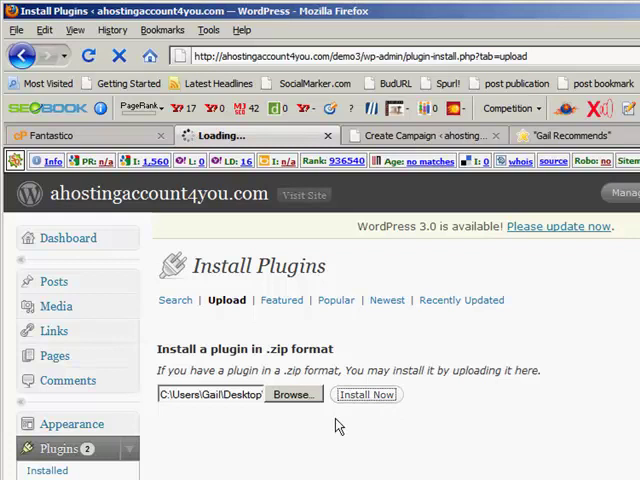
pyautogui.click(366, 394)
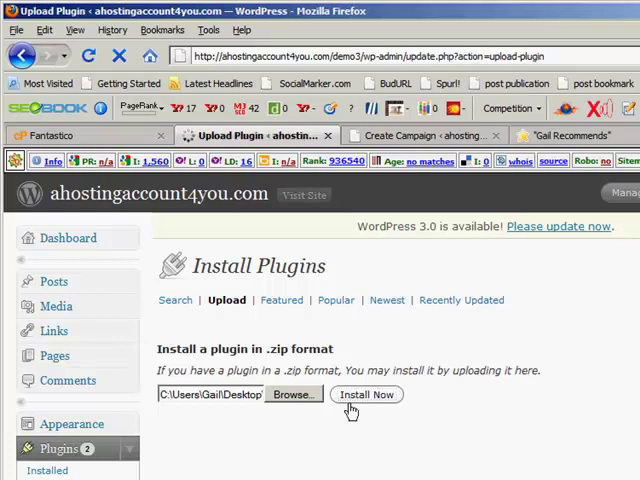
pyautogui.click(366, 394)
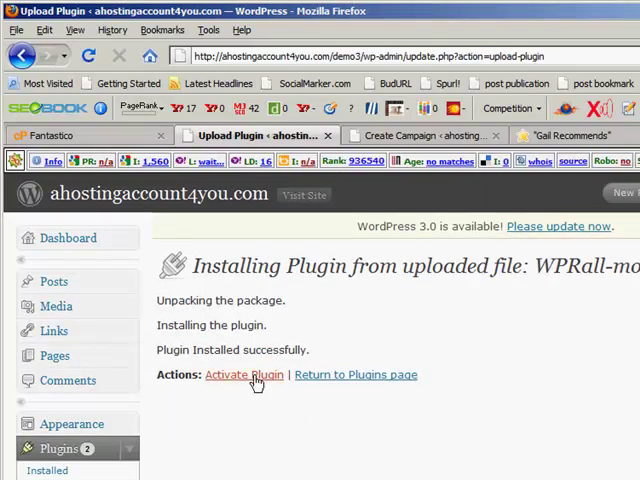
pyautogui.click(244, 374)
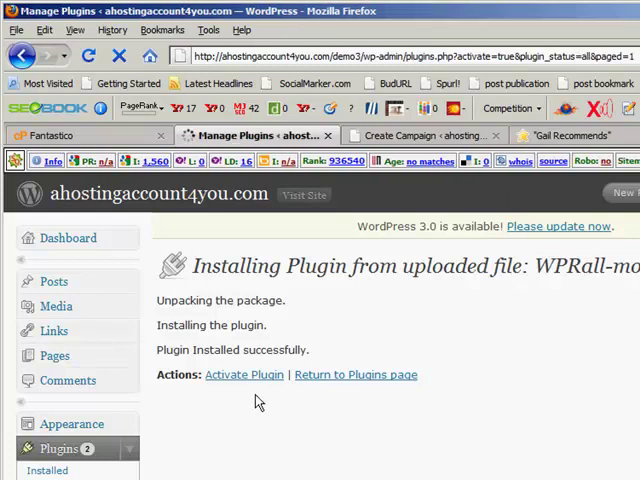
pyautogui.click(244, 374)
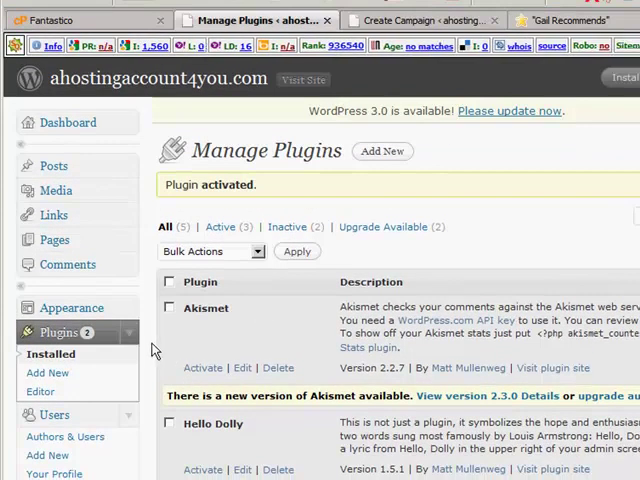
# Open WP Robot 3's Options from the admin sidebar.
pyautogui.scroll(-3)
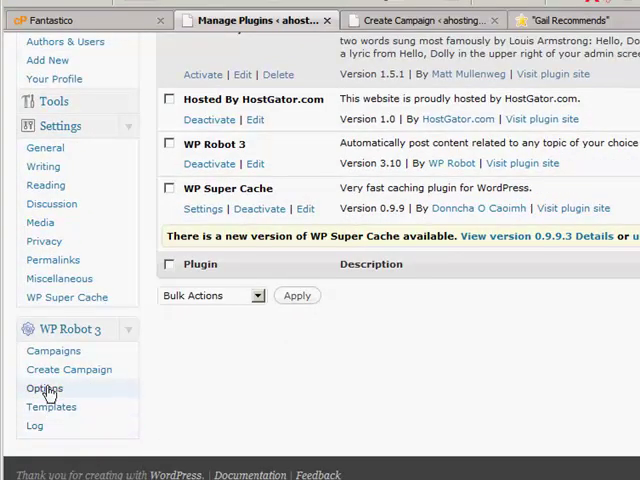
pyautogui.click(53, 350)
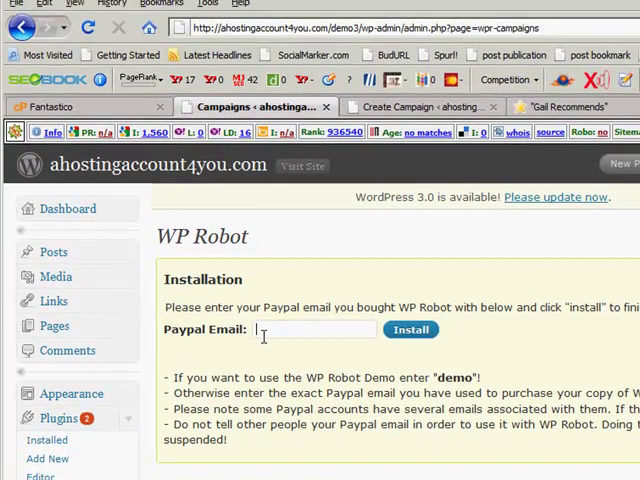
# Install WP Robot with the suggested PayPal email, then continue to its options setup.
pyautogui.write('info')
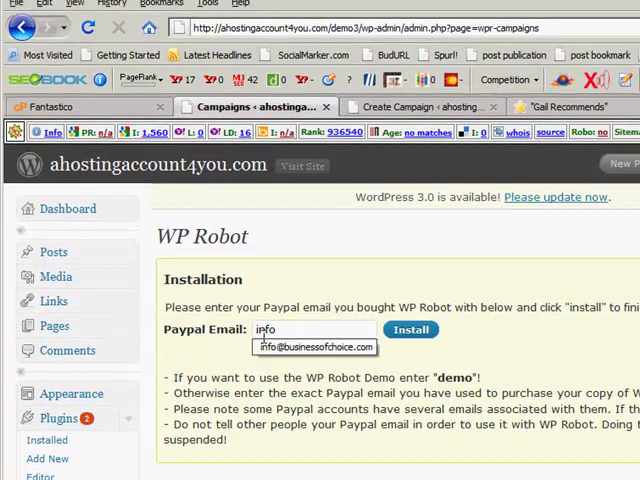
pyautogui.click(313, 347)
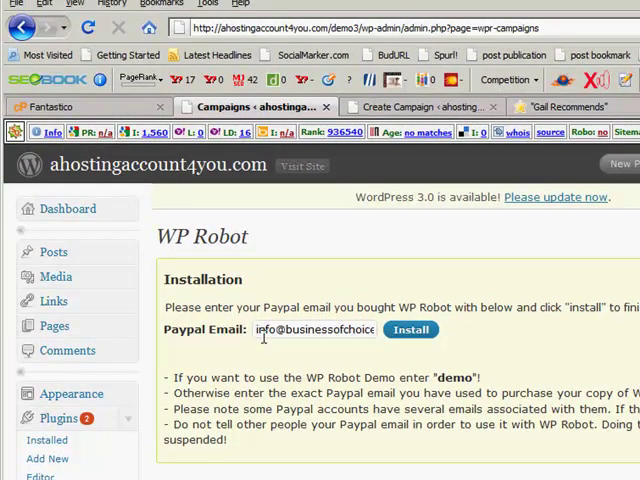
pyautogui.moveTo(270, 355)
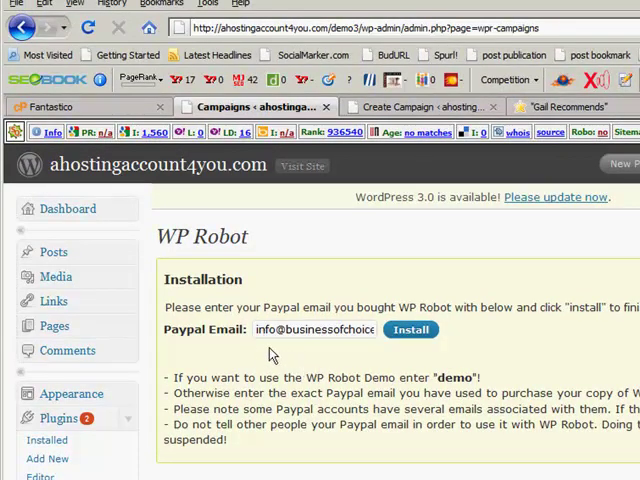
pyautogui.moveTo(350, 353)
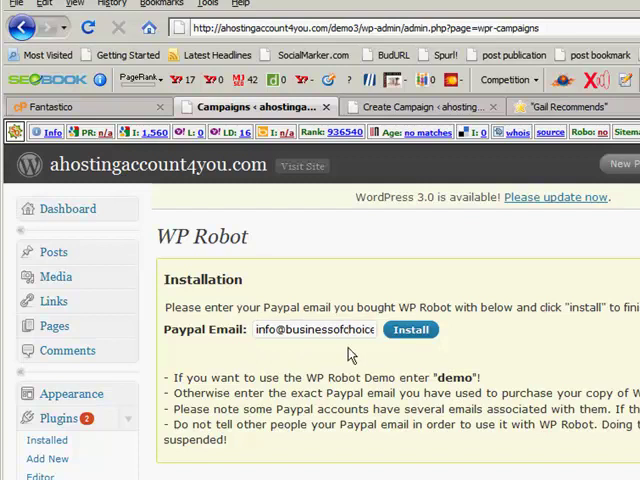
pyautogui.moveTo(410, 330)
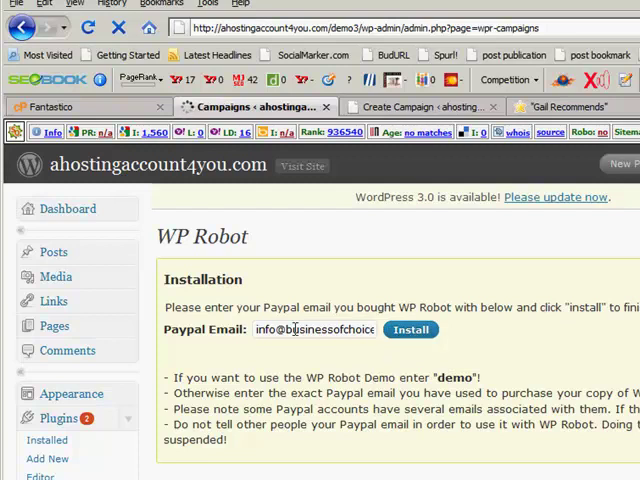
pyautogui.click(410, 329)
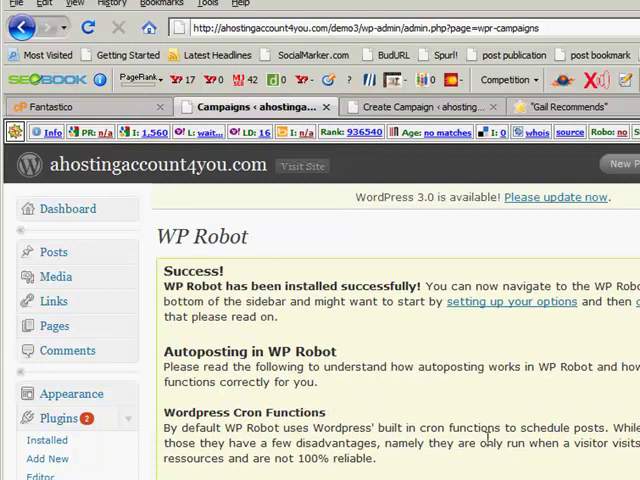
pyautogui.click(511, 301)
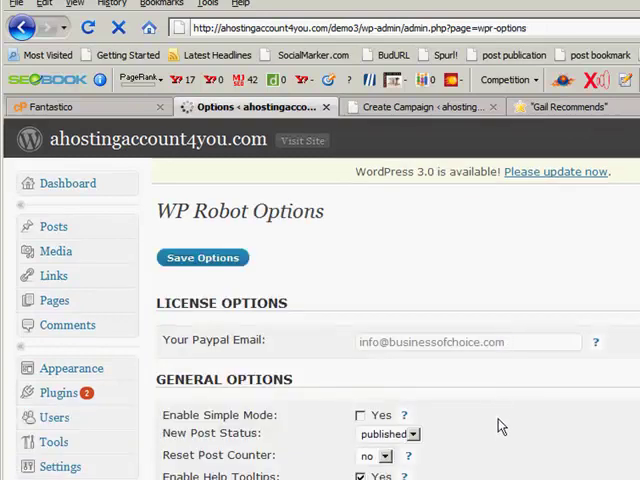
pyautogui.scroll(-3)
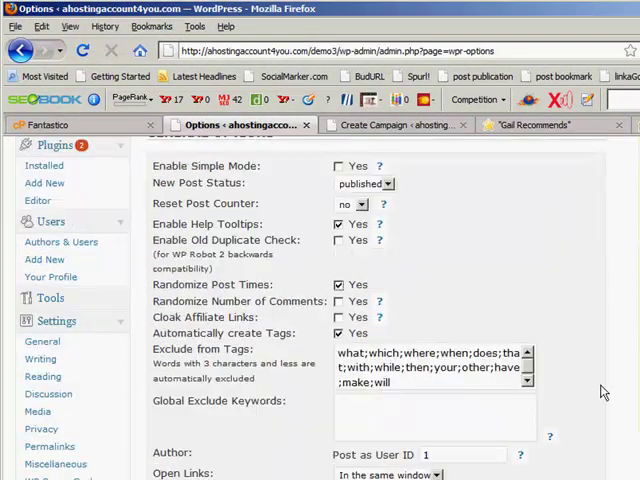
pyautogui.scroll(-3)
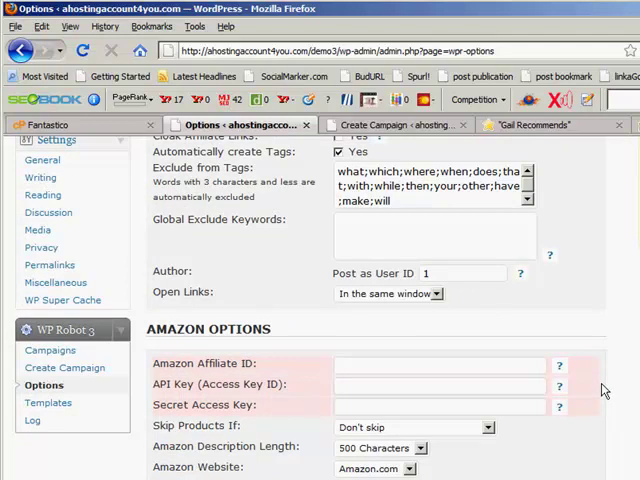
pyautogui.moveTo(472, 334)
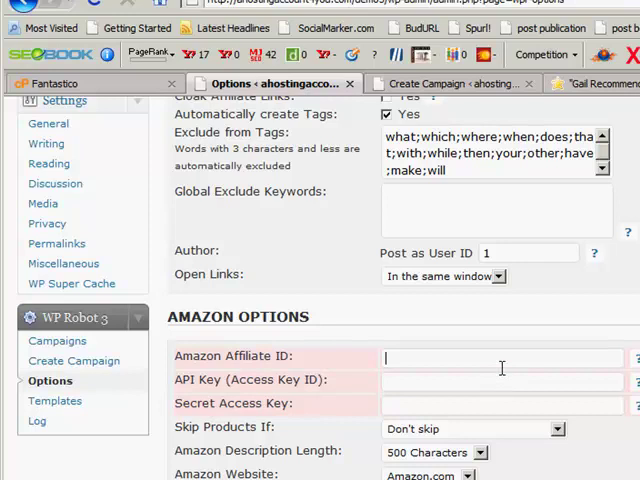
pyautogui.scroll(-3)
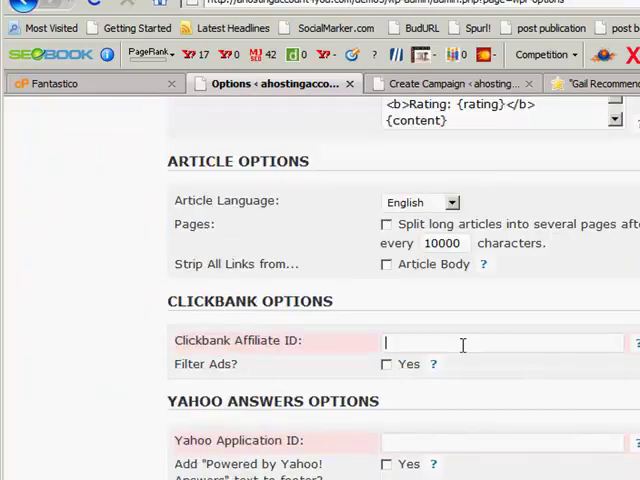
pyautogui.scroll(-3)
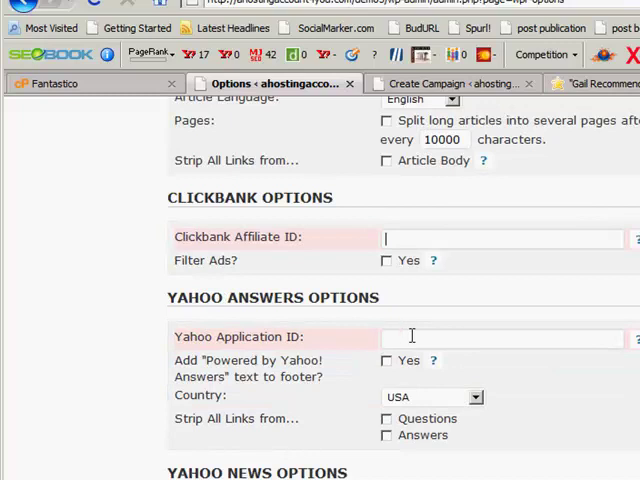
pyautogui.scroll(-3)
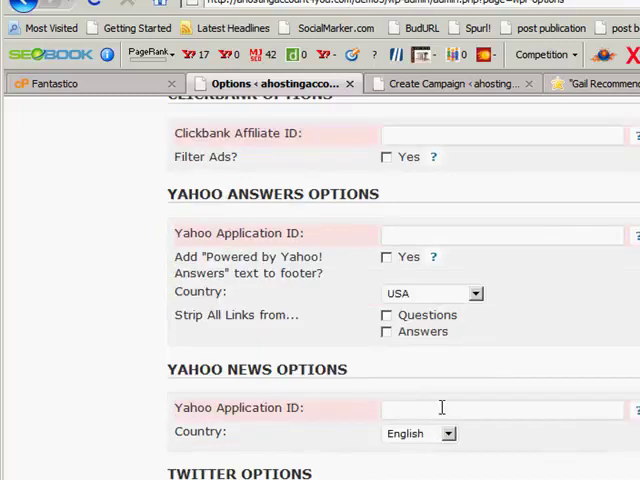
pyautogui.scroll(-3)
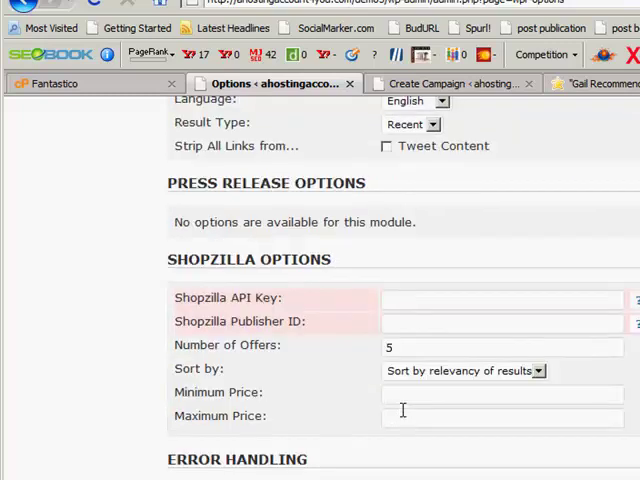
pyautogui.scroll(-3)
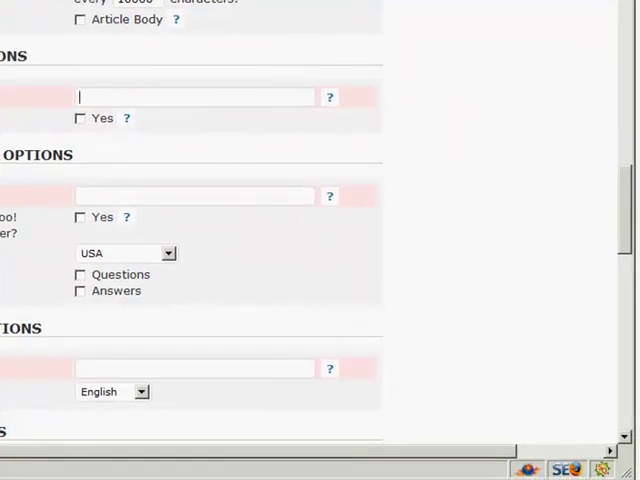
pyautogui.scroll(3)
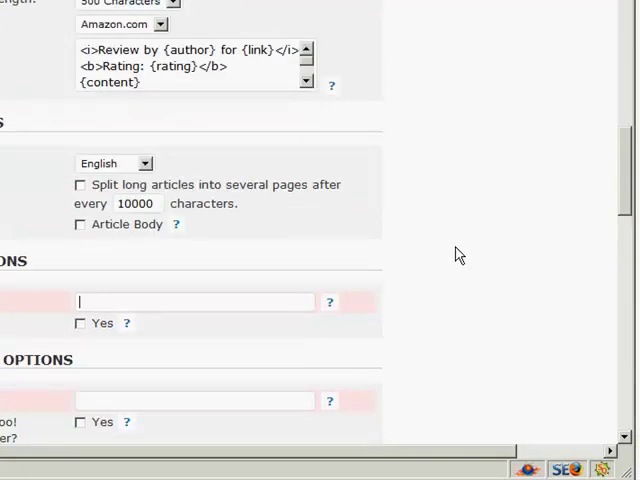
pyautogui.scroll(3)
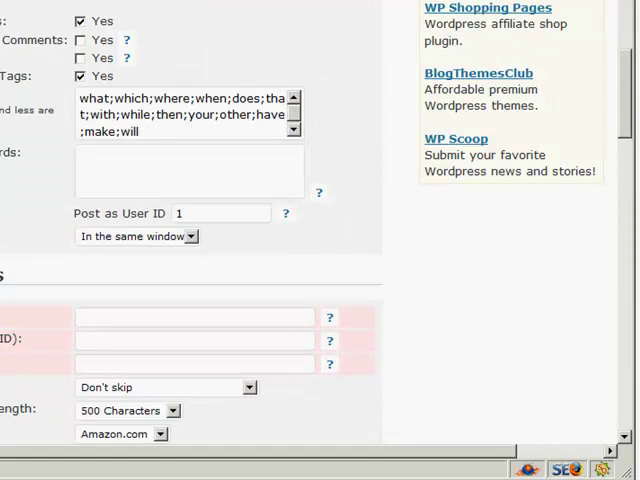
pyautogui.scroll(-3)
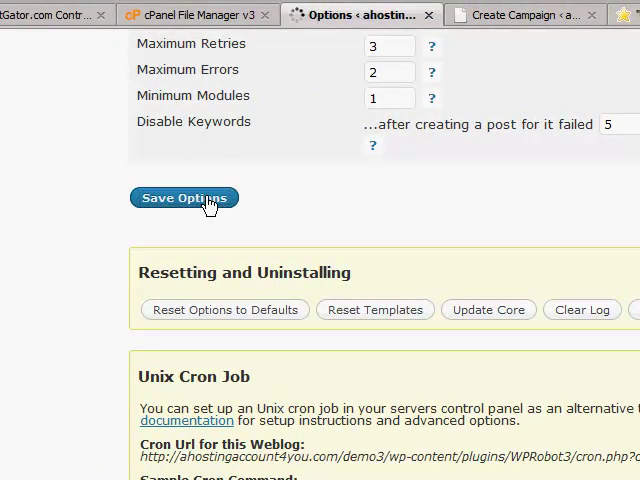
# Save the settings on the WP Robot Options page.
pyautogui.click(183, 197)
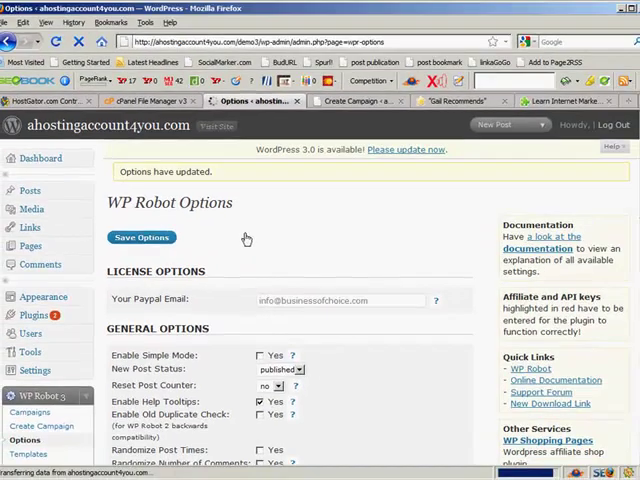
pyautogui.scroll(-3)
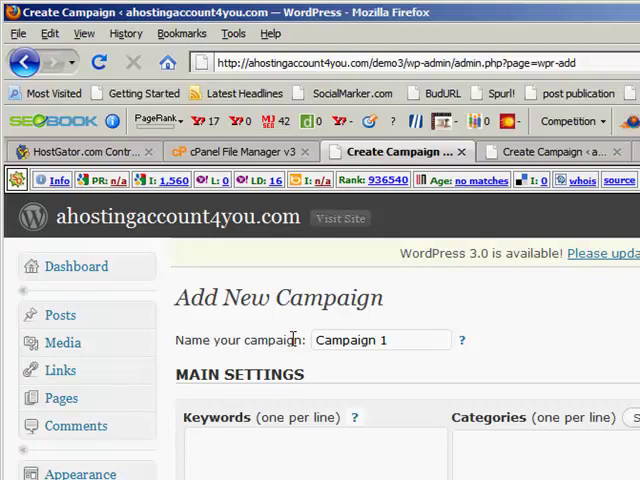
# Scroll down the Campaign 1 Add New Campaign form toward the keyword fields.
pyautogui.scroll(-3)
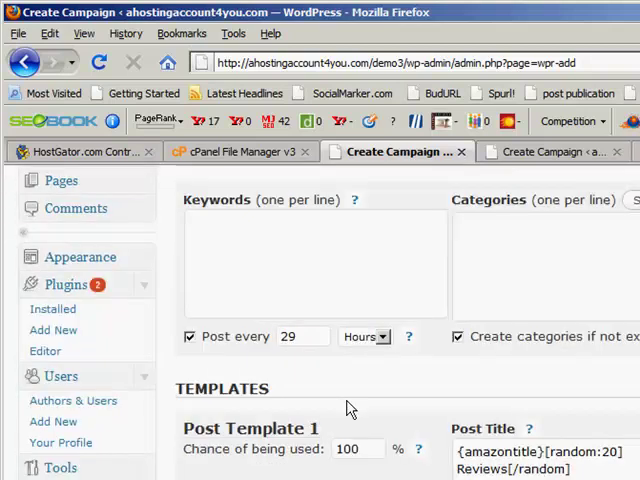
pyautogui.scroll(-3)
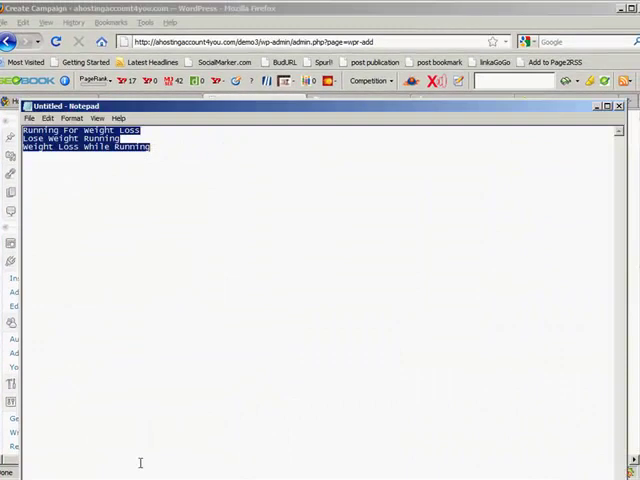
# Copy the three running and weight-loss keyword lines from Notepad.
pyautogui.rightClick(85, 140)
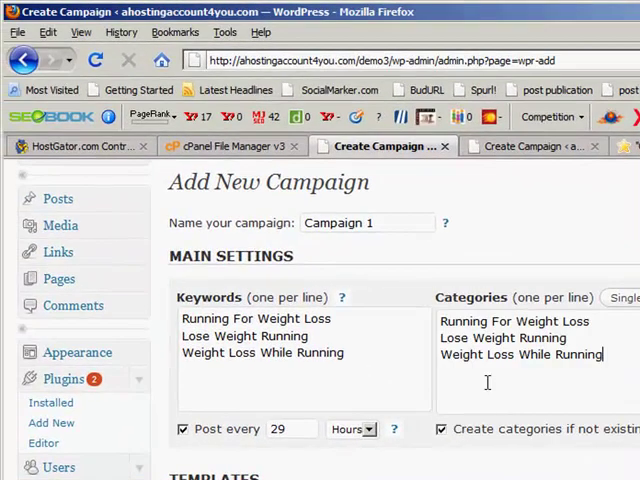
pyautogui.doubleClick(255, 318)
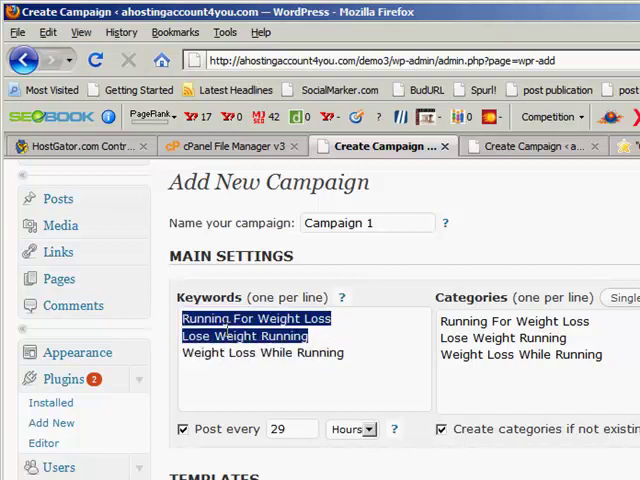
pyautogui.click(320, 347)
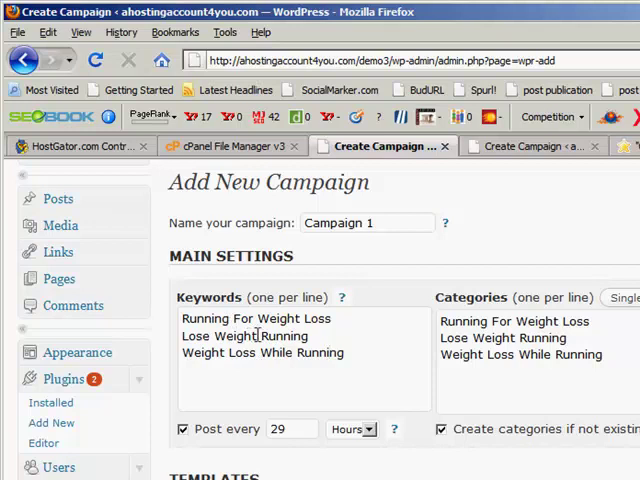
pyautogui.doubleClick(234, 336)
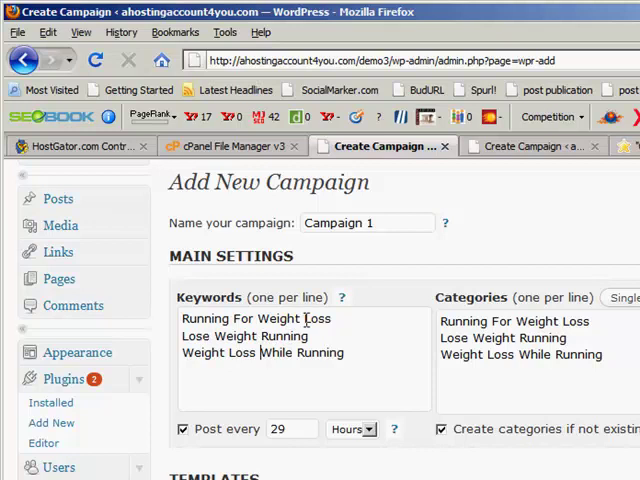
pyautogui.doubleClick(317, 318)
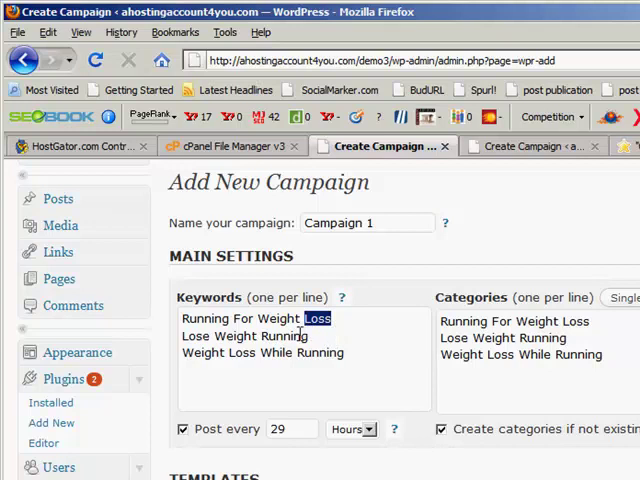
pyautogui.doubleClick(285, 336)
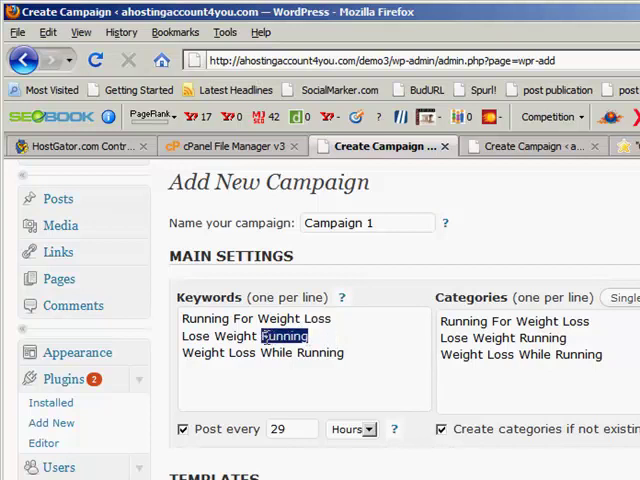
pyautogui.click(346, 353)
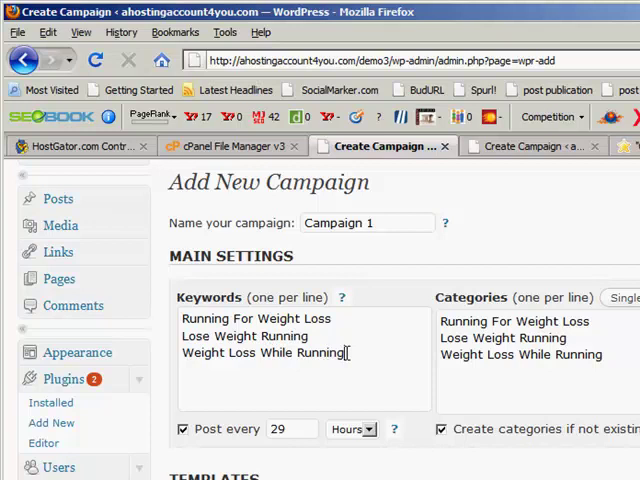
pyautogui.doubleClick(318, 352)
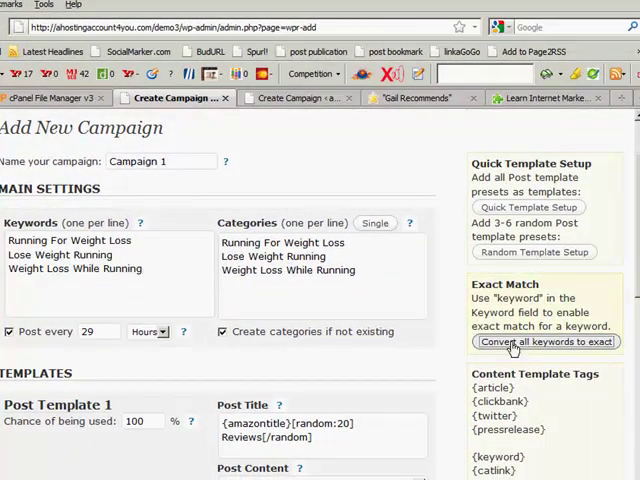
# Wrap all three campaign keywords in quotes with 'Convert all keywords to exact'.
pyautogui.click(546, 341)
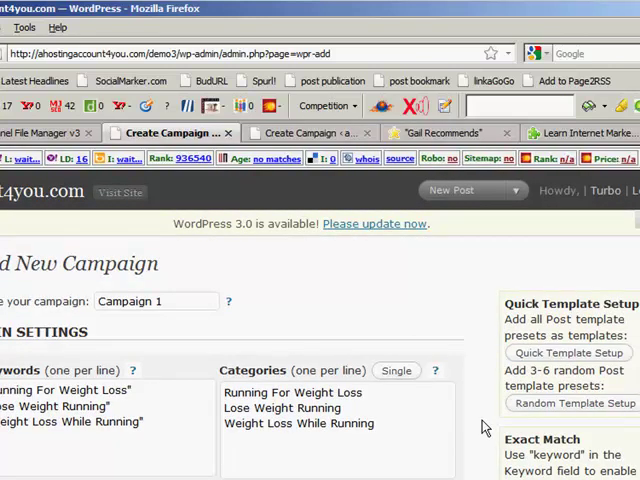
pyautogui.scroll(-3)
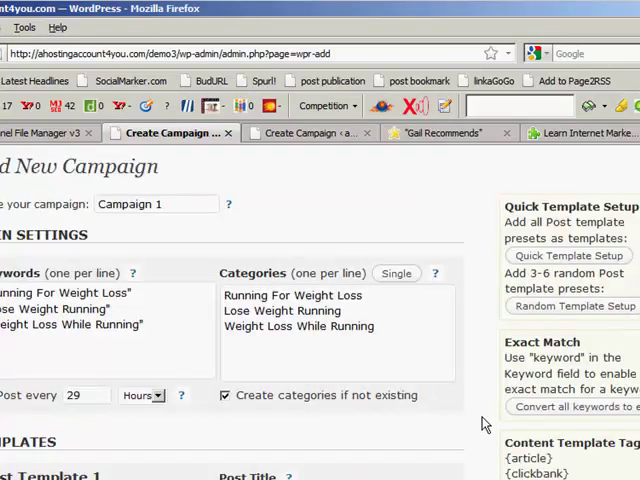
pyautogui.scroll(-3)
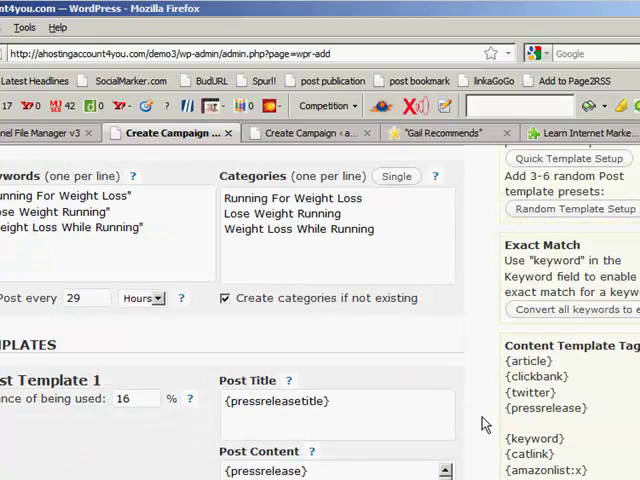
pyautogui.scroll(-3)
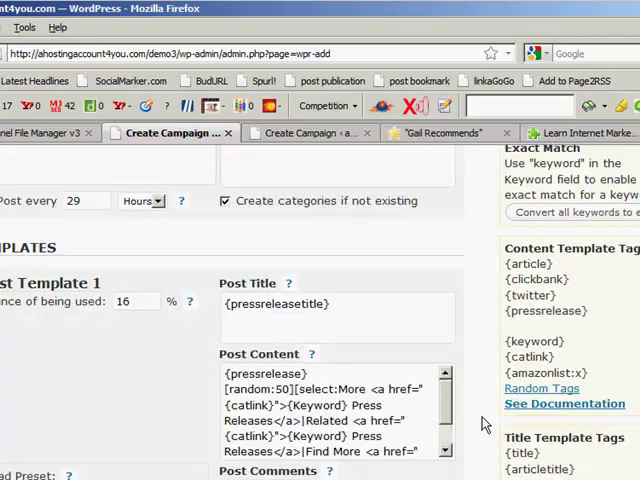
pyautogui.scroll(-3)
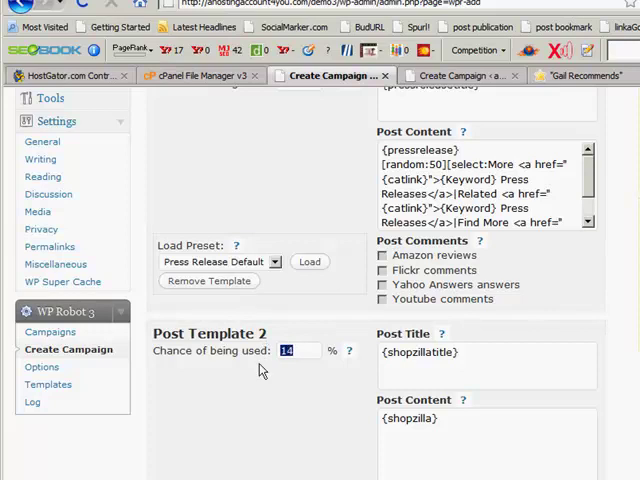
# Set Post Template 2's chance of being used to 0% and Template 3's to 70%.
pyautogui.click(296, 350)
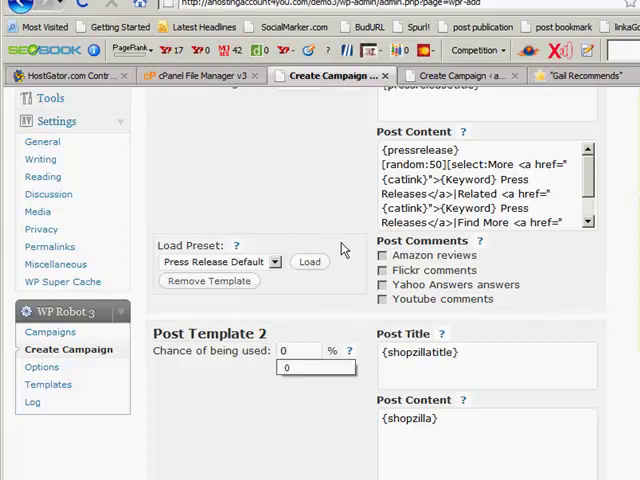
pyautogui.scroll(-3)
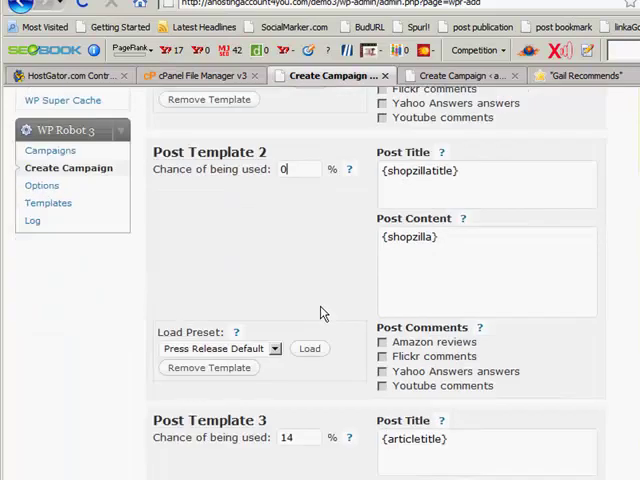
pyautogui.scroll(-3)
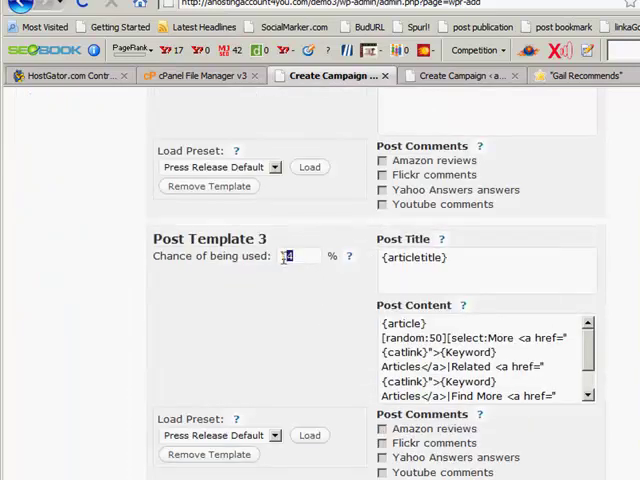
pyautogui.write('7')
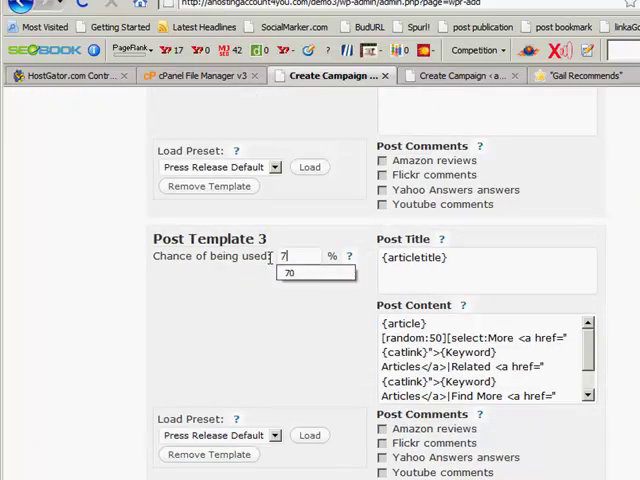
# Set Post Template 4's chance of being used to 0% and Template 5's to 30%.
pyautogui.scroll(-3)
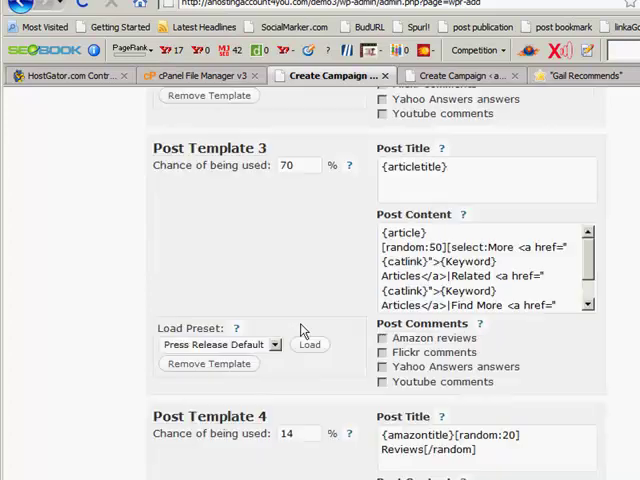
pyautogui.scroll(-3)
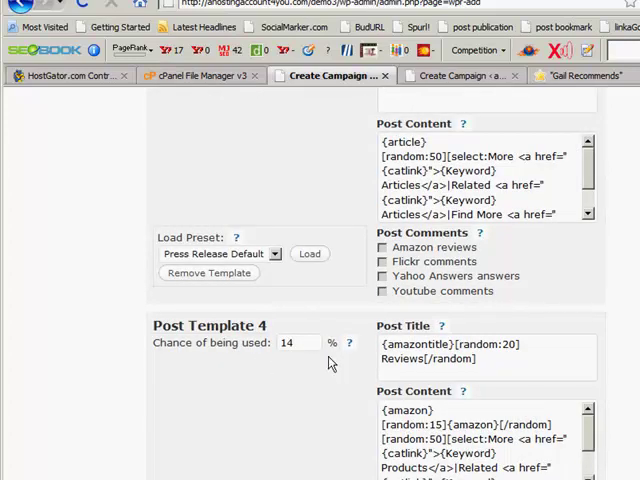
pyautogui.write('0')
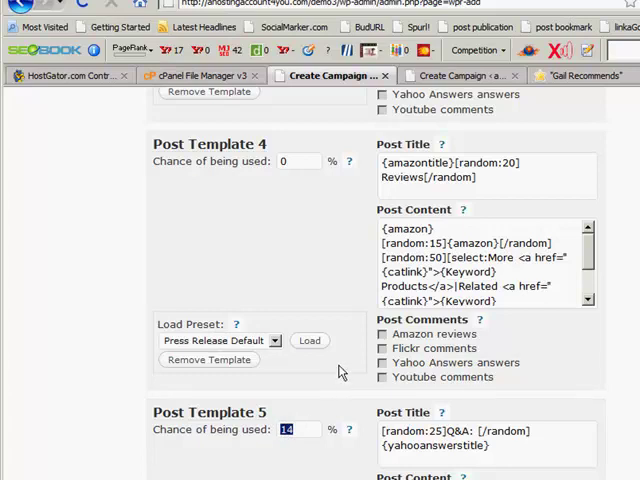
pyautogui.write('30')
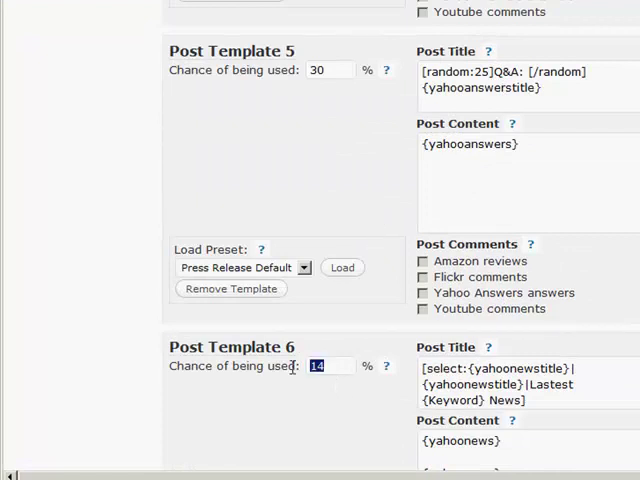
pyautogui.scroll(-3)
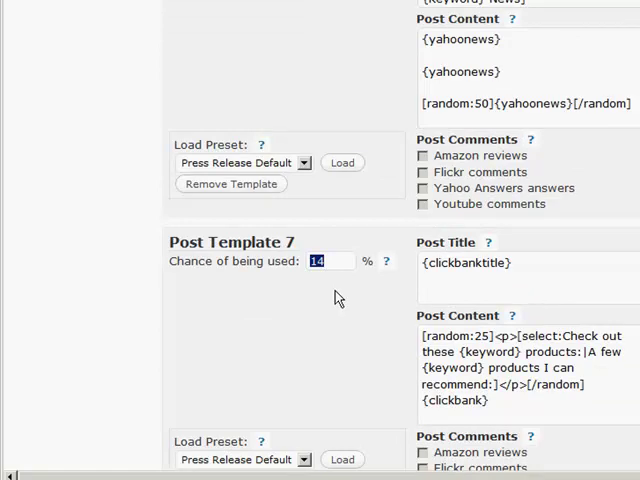
pyautogui.scroll(-3)
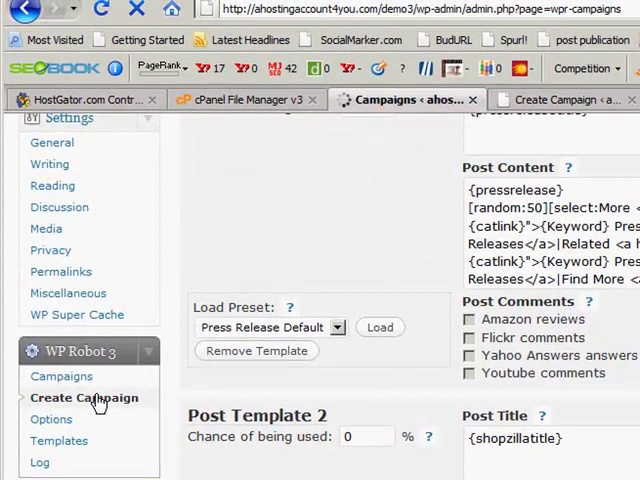
# Trigger Post Now for Campaign 1 in the WP Robot campaigns list.
pyautogui.click(61, 376)
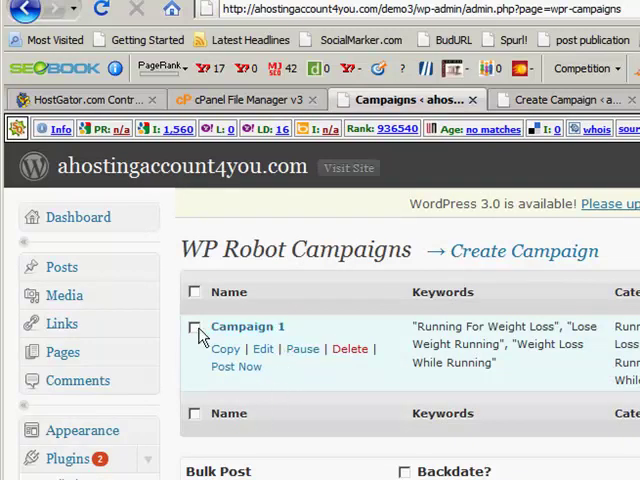
pyautogui.click(195, 327)
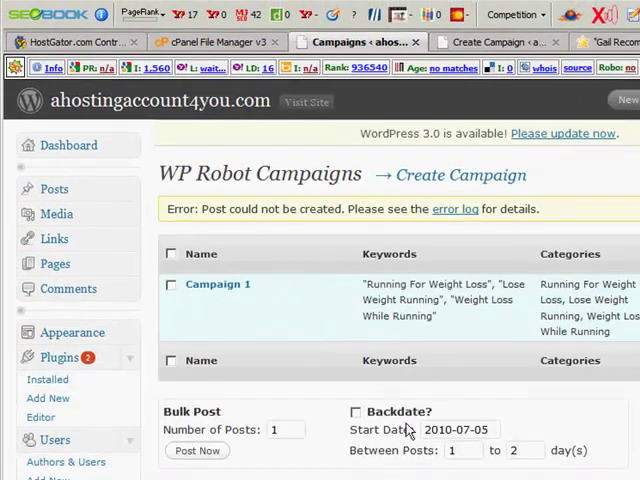
pyautogui.click(171, 285)
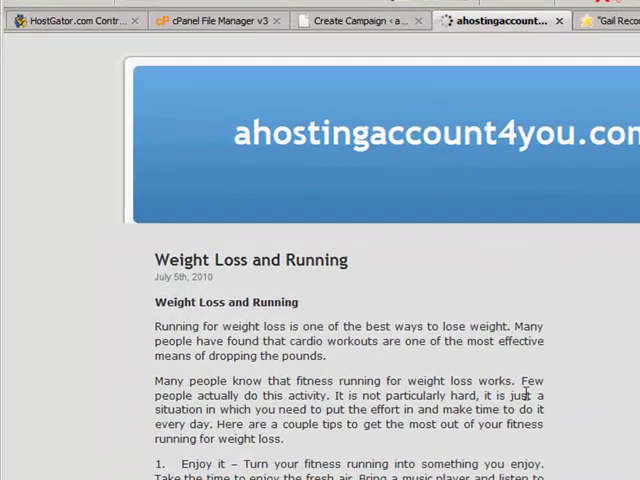
# Scroll through the front page's auto-generated weight-loss and running posts.
pyautogui.scroll(-3)
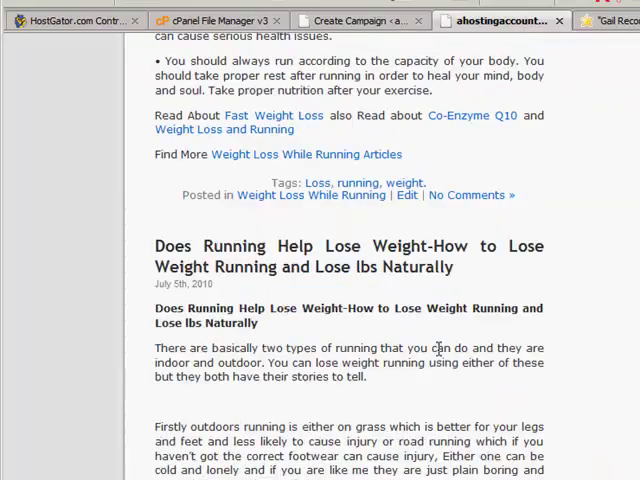
pyautogui.scroll(-3)
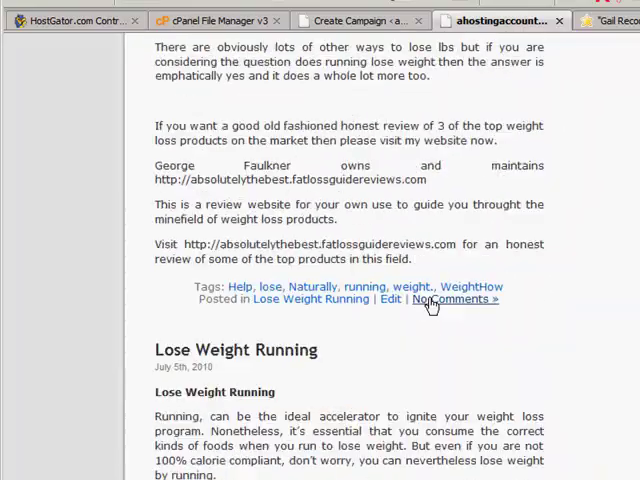
pyautogui.scroll(-3)
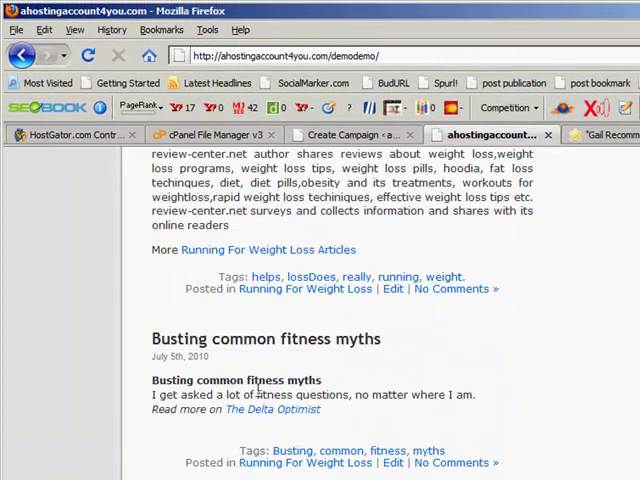
pyautogui.scroll(-3)
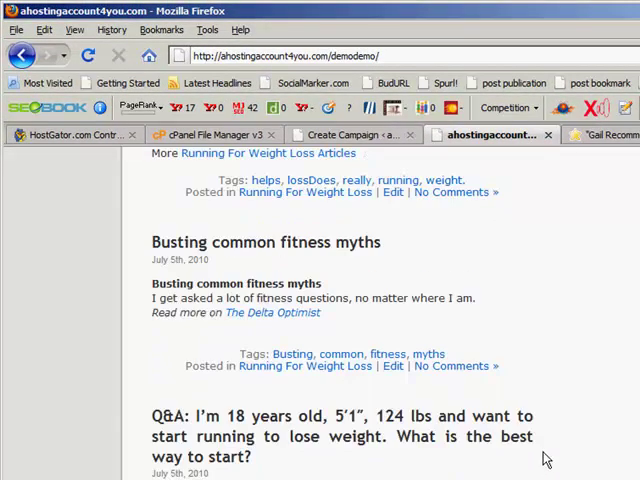
pyautogui.moveTo(290, 313)
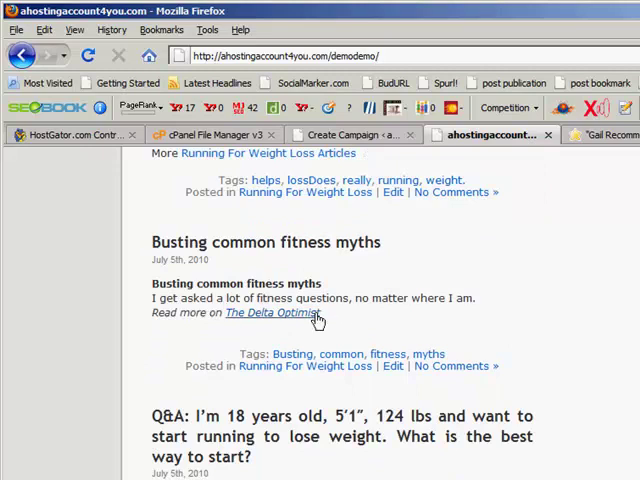
pyautogui.scroll(-3)
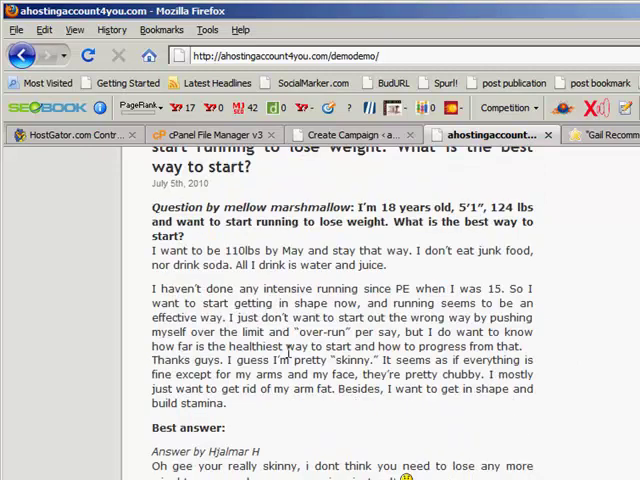
pyautogui.scroll(-3)
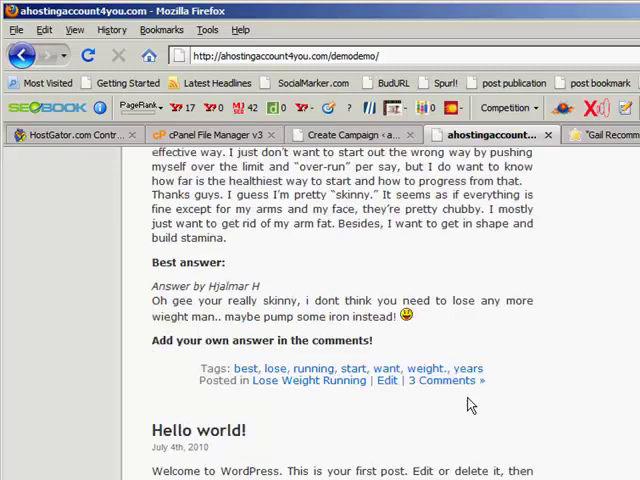